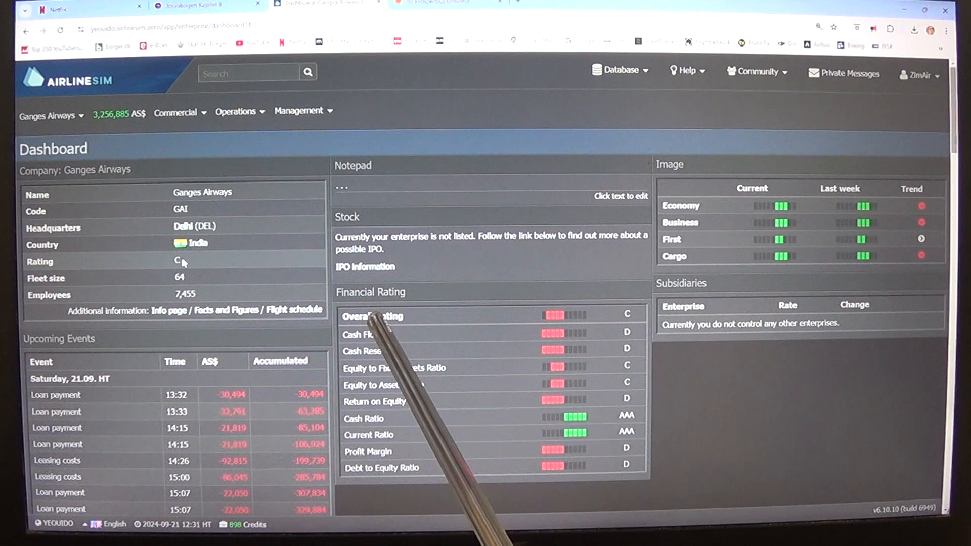
# View Ganges Airways' public info page: Delhi route map, general statistics and fleet table.
pyautogui.scroll(-3)
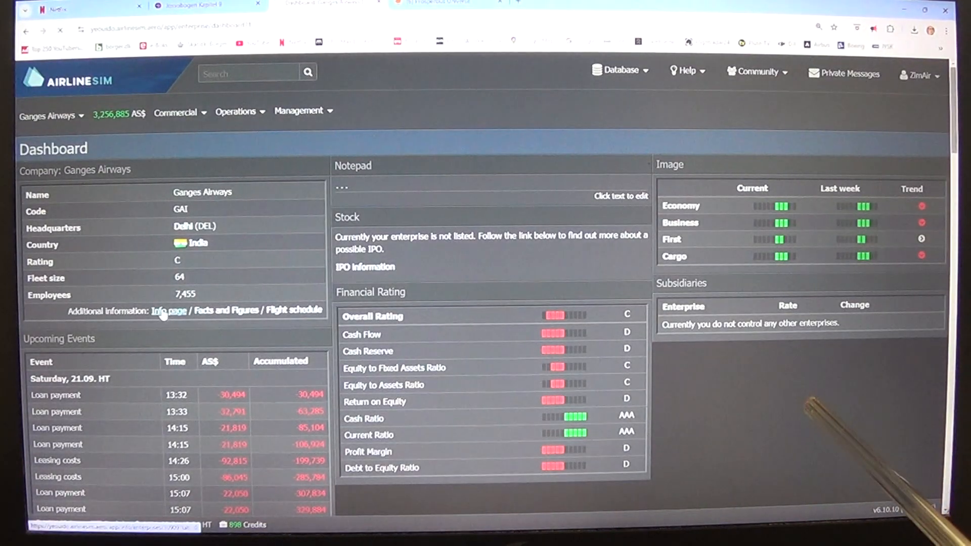
pyautogui.click(167, 311)
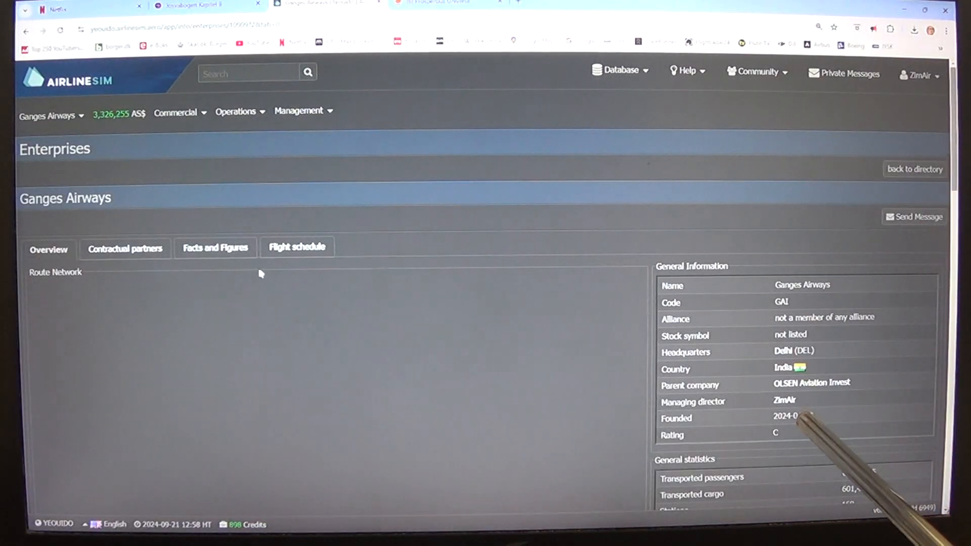
pyautogui.scroll(-3)
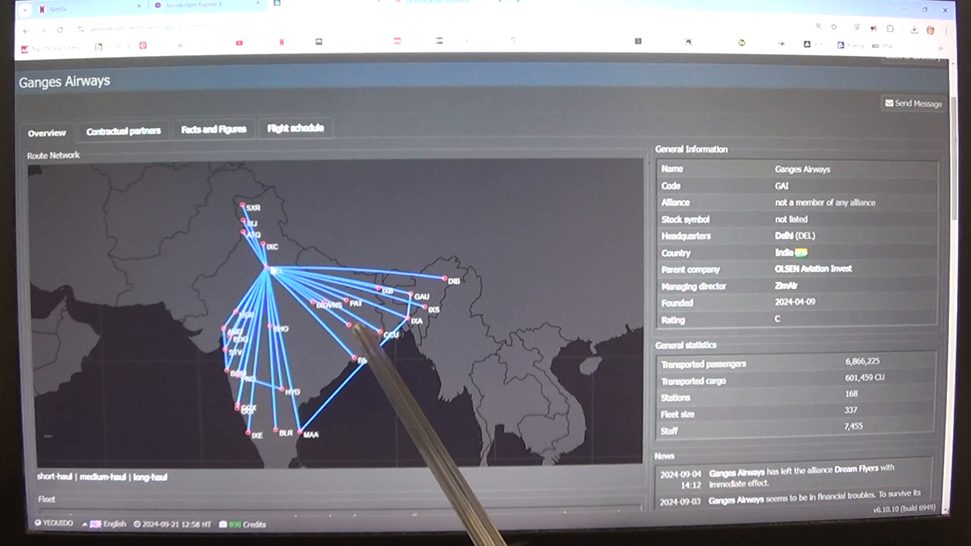
pyautogui.scroll(-3)
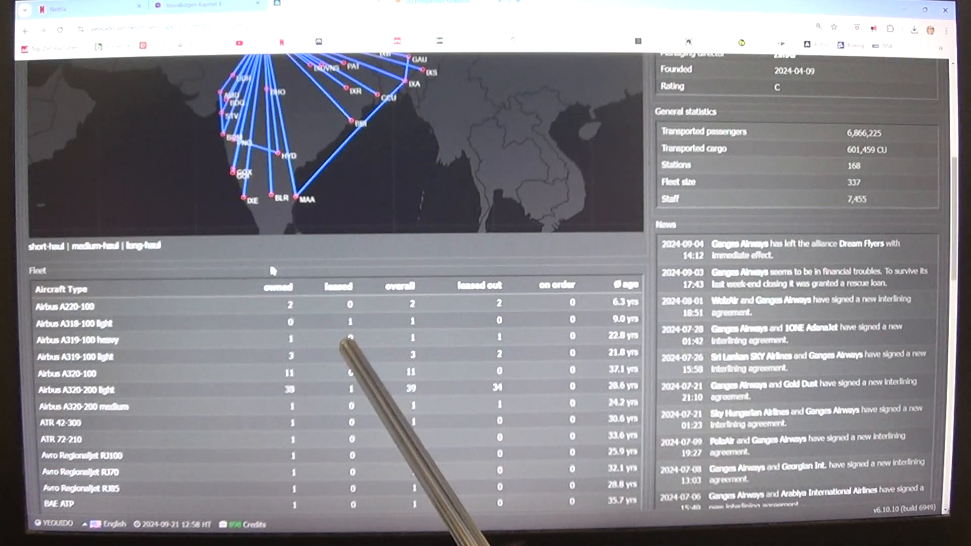
pyautogui.scroll(-3)
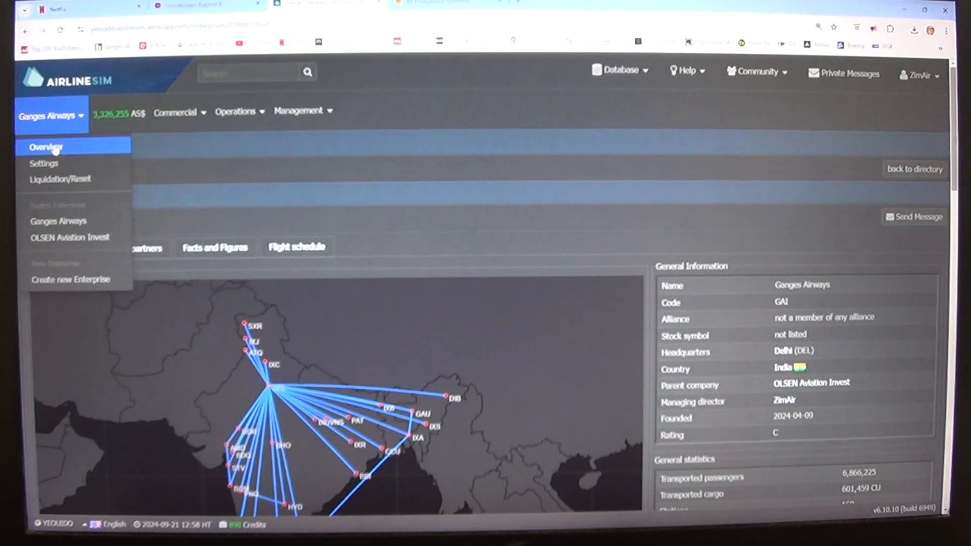
# From the dashboard, view Delhi airport market shares: EL SKY 46.23%, Ganges Airways 6.37%.
pyautogui.click(44, 147)
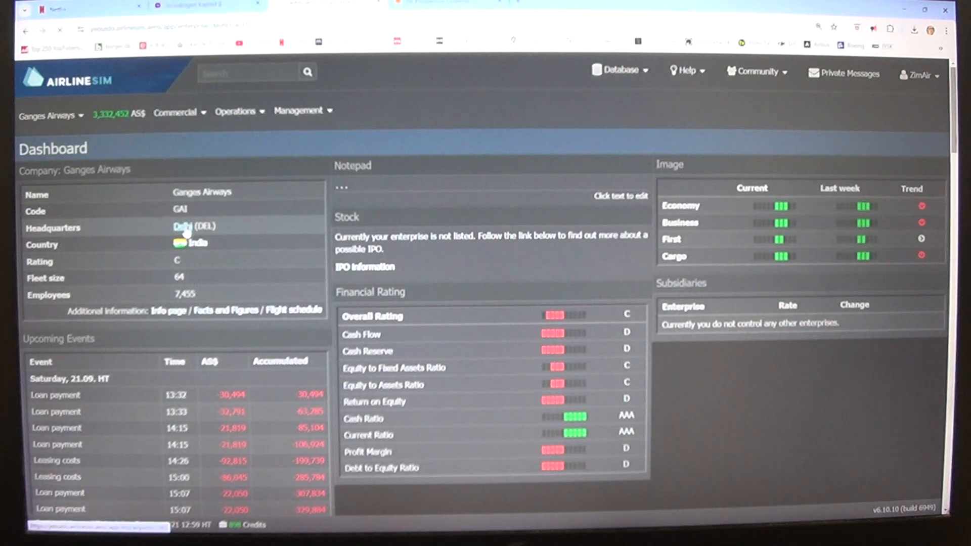
pyautogui.click(180, 226)
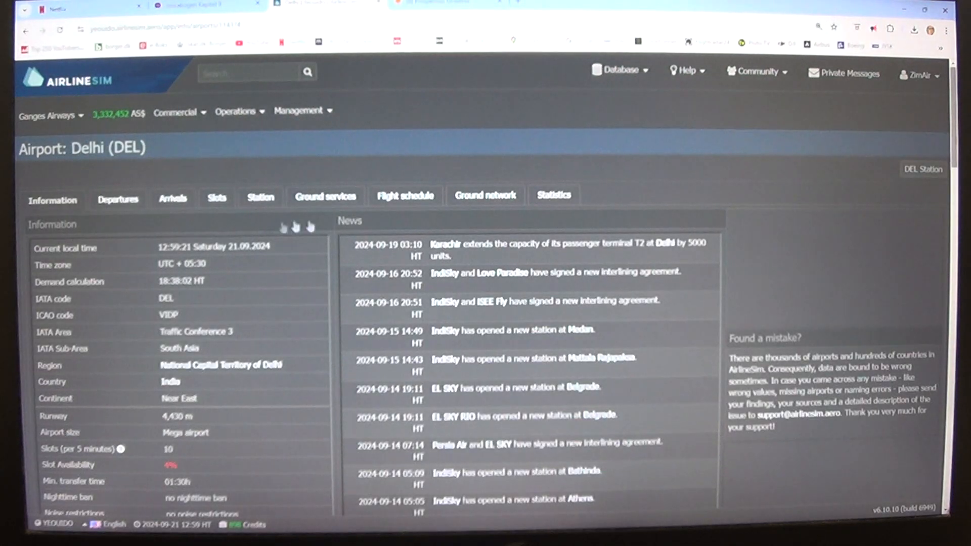
pyautogui.click(553, 195)
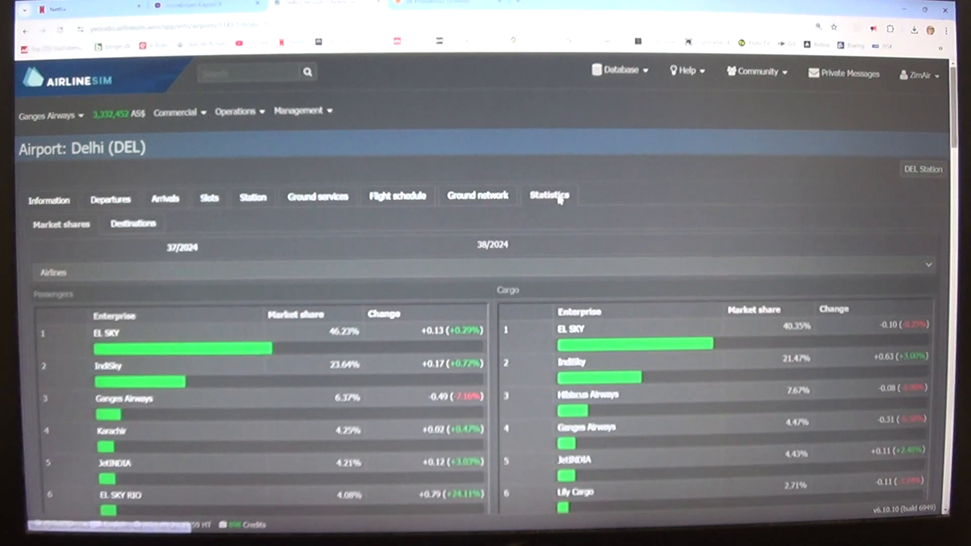
pyautogui.scroll(-3)
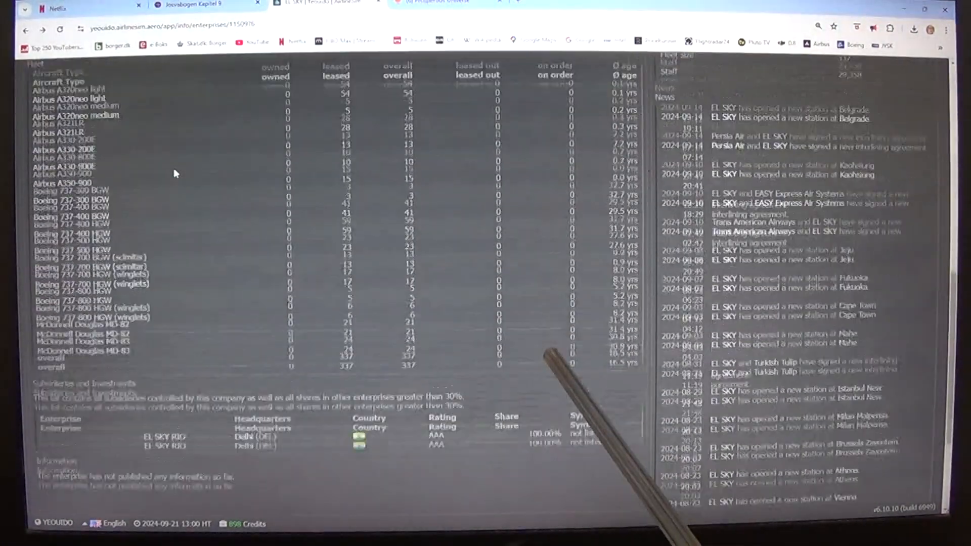
pyautogui.scroll(-3)
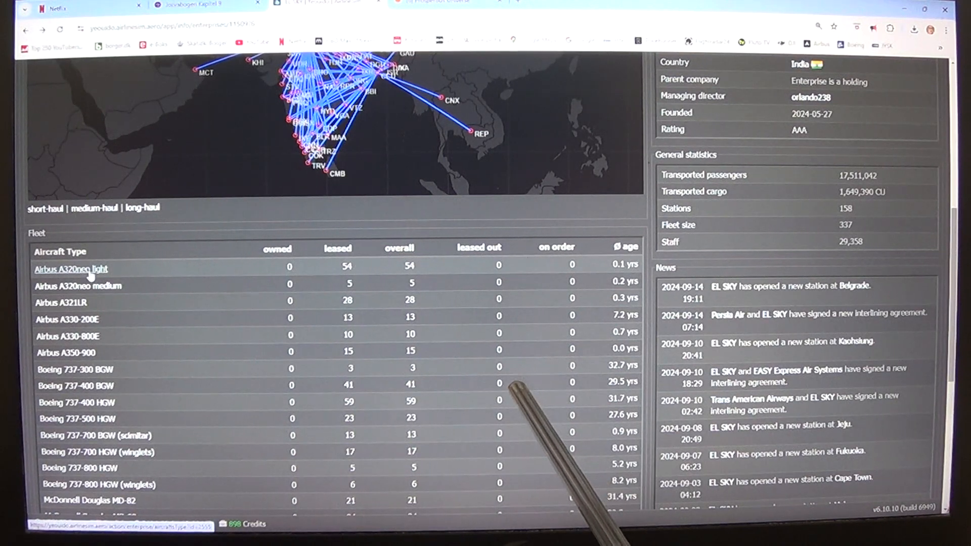
pyautogui.scroll(-3)
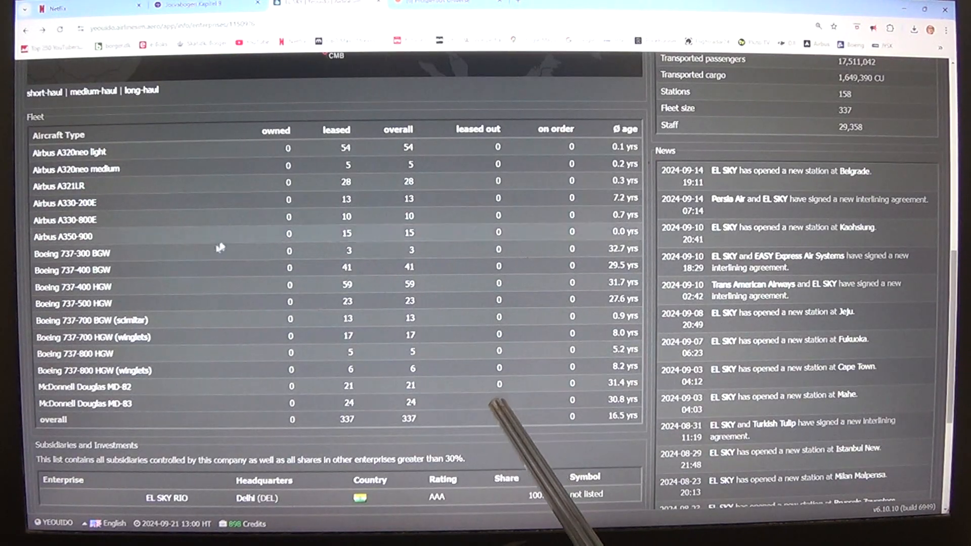
pyautogui.moveTo(86, 327)
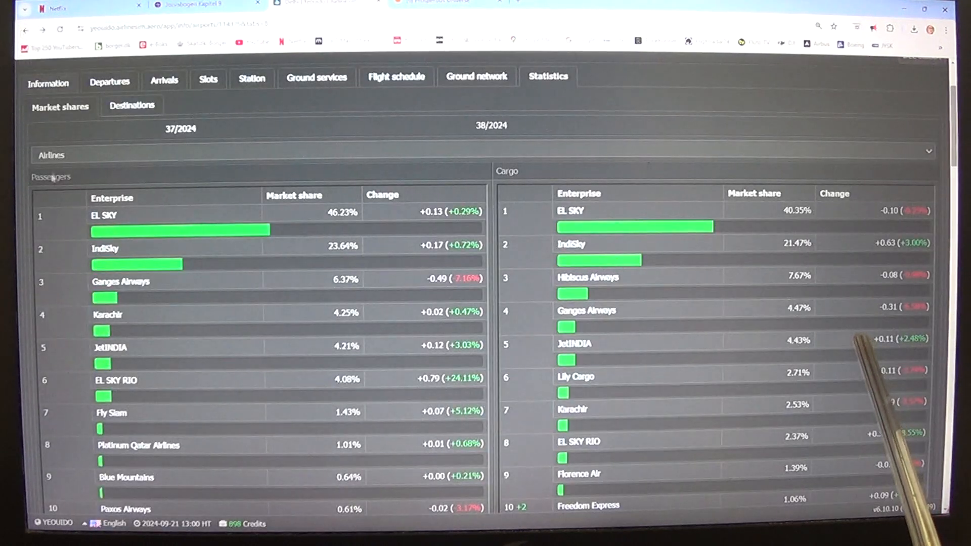
# View IndiSky's company page with its India route map, 974-aircraft fleet and 141 stations.
pyautogui.click(104, 249)
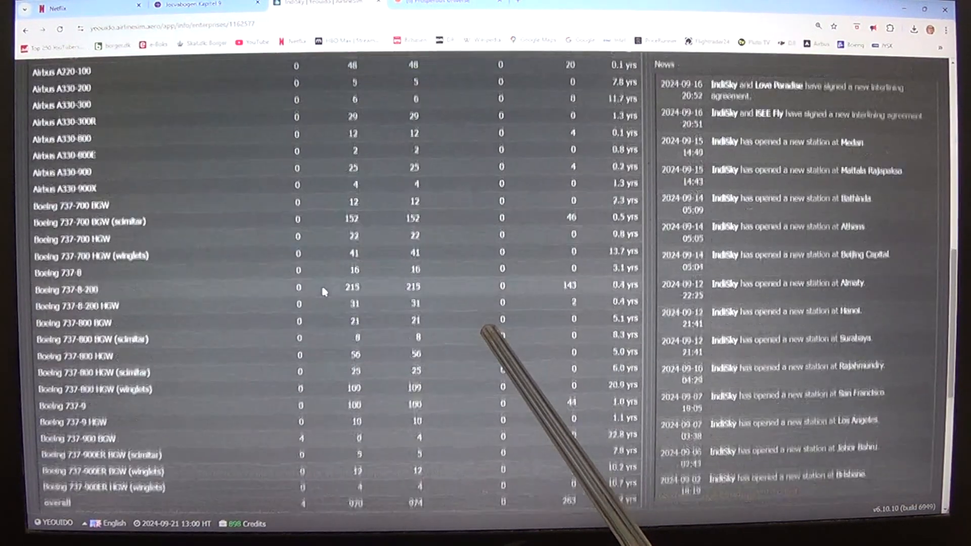
pyautogui.scroll(-3)
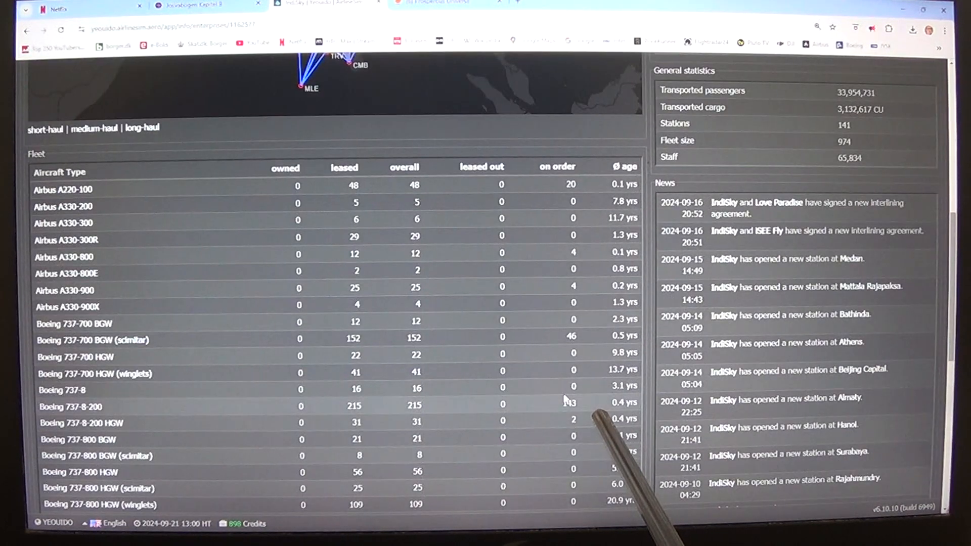
pyautogui.scroll(-3)
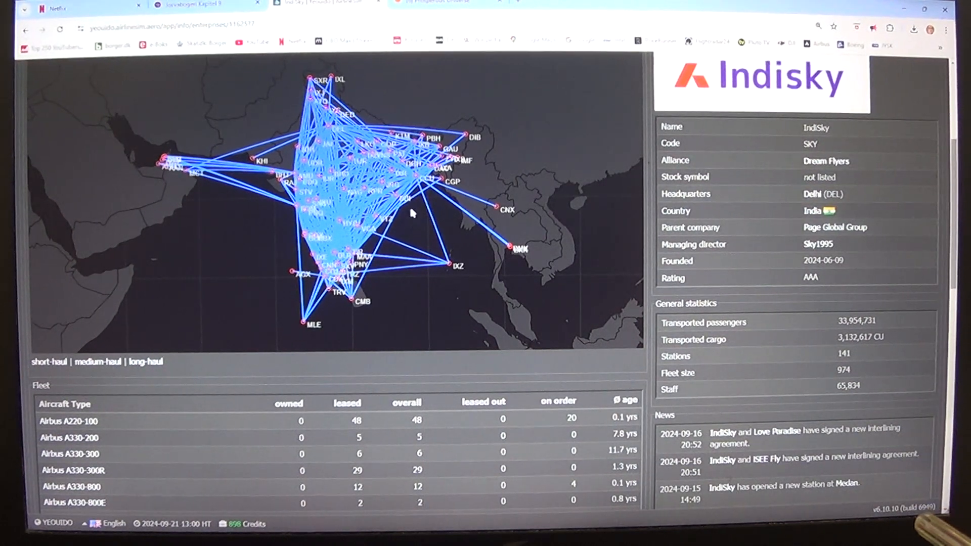
pyautogui.scroll(-3)
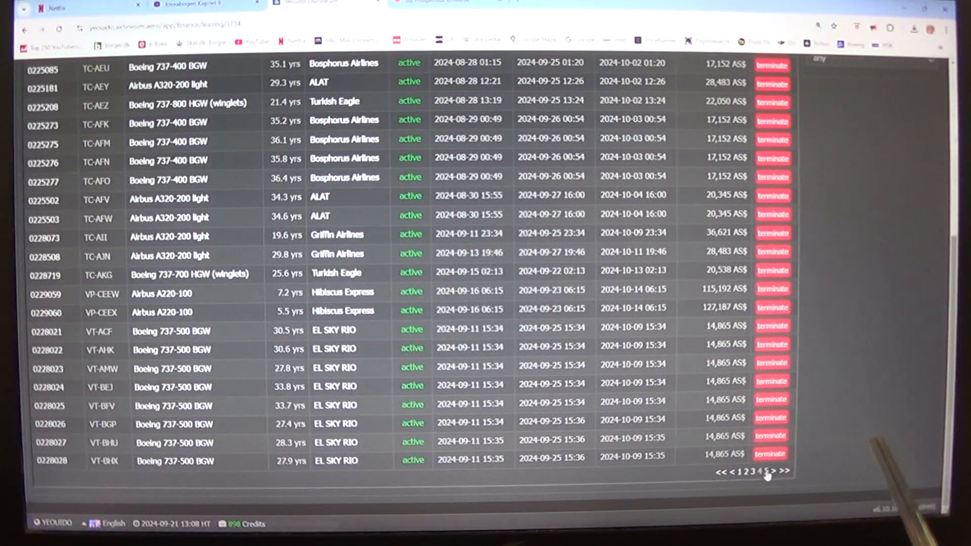
# Show the last leased-out page: one Boeing 737-500 leased to EL SKY RIO at 14,865 AS$.
pyautogui.click(768, 484)
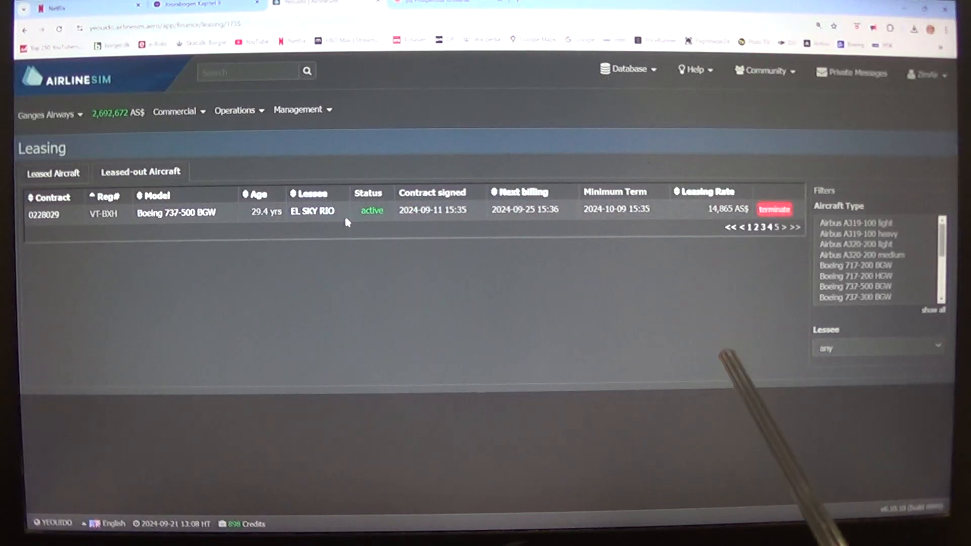
pyautogui.click(49, 113)
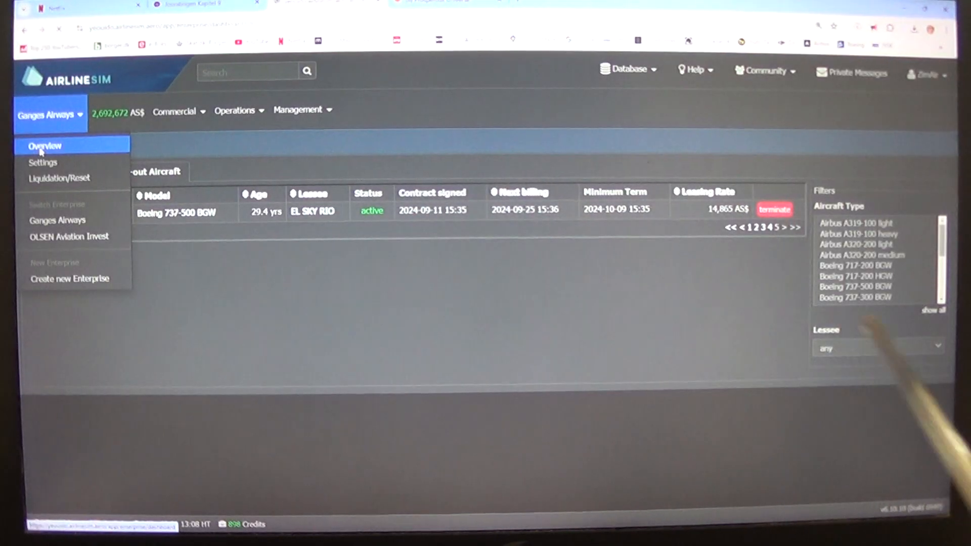
# Return to the Ganges Airways dashboard with loan payments and rating, then browse the Operations menu.
pyautogui.click(44, 145)
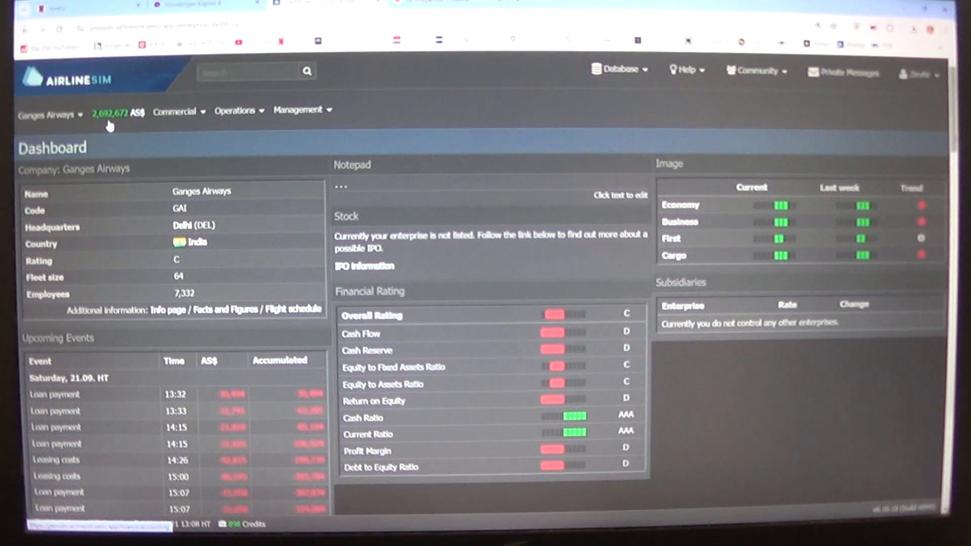
pyautogui.click(235, 110)
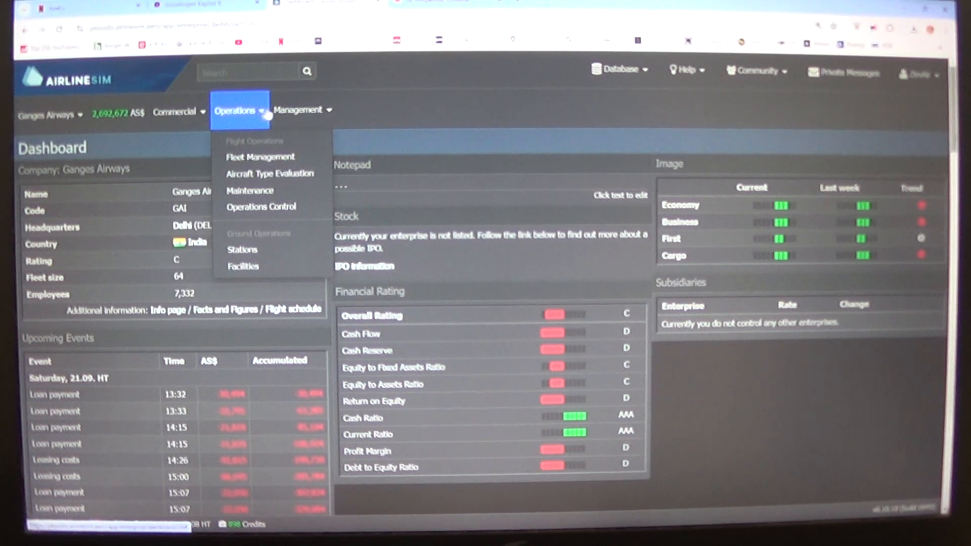
pyautogui.click(302, 109)
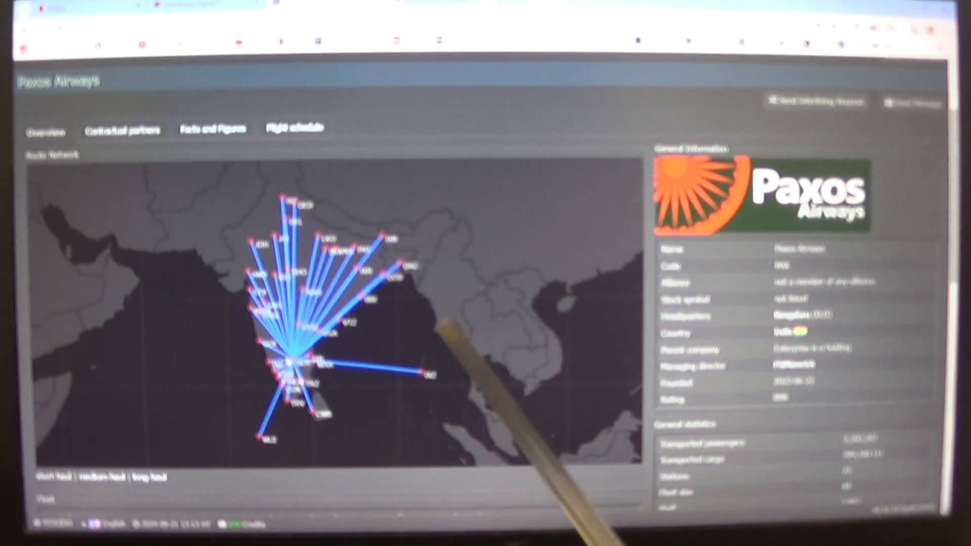
# Scroll Paxos Airways' page to its fleet of 44 leased Airbus A321neo and statistics.
pyautogui.scroll(-3)
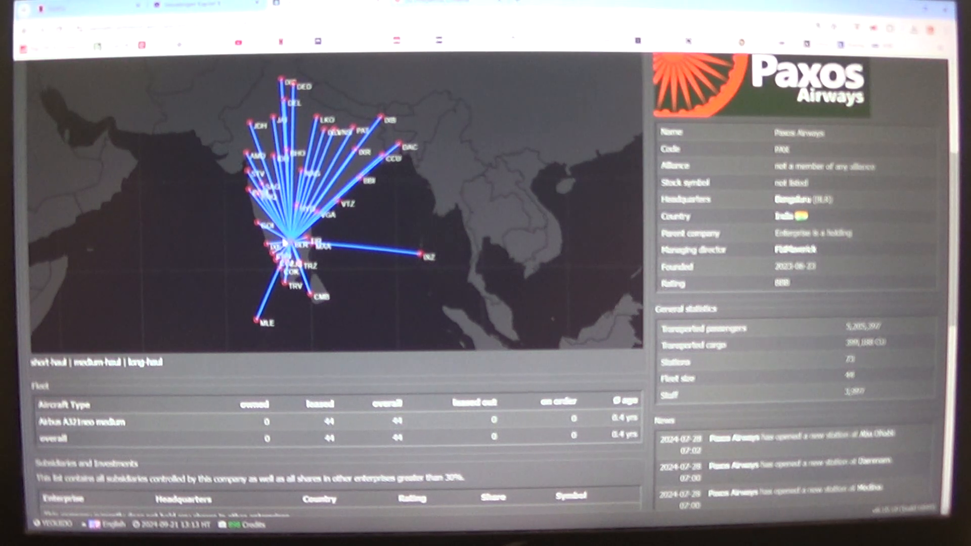
# Return to the Ganges Airways dashboard with loan payments and the C financial rating.
pyautogui.click(50, 114)
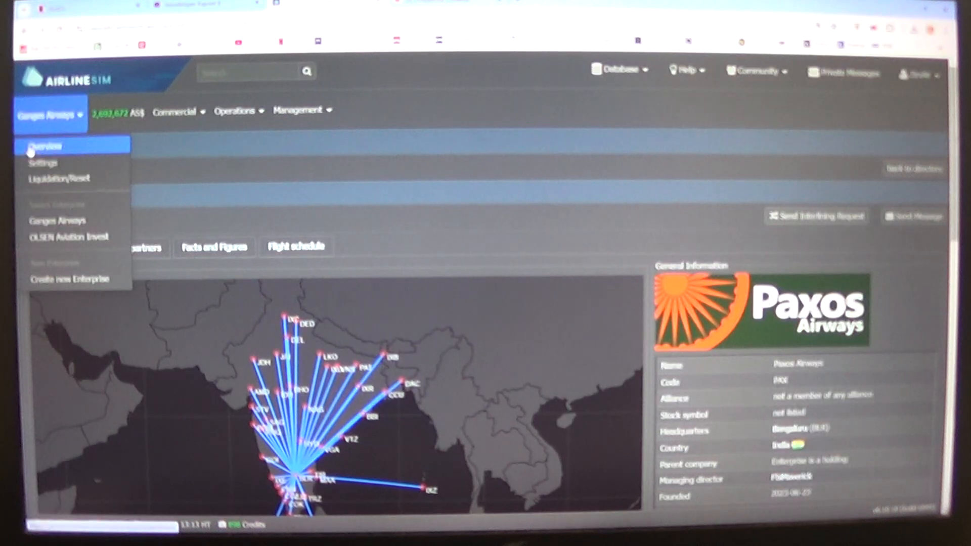
pyautogui.click(44, 145)
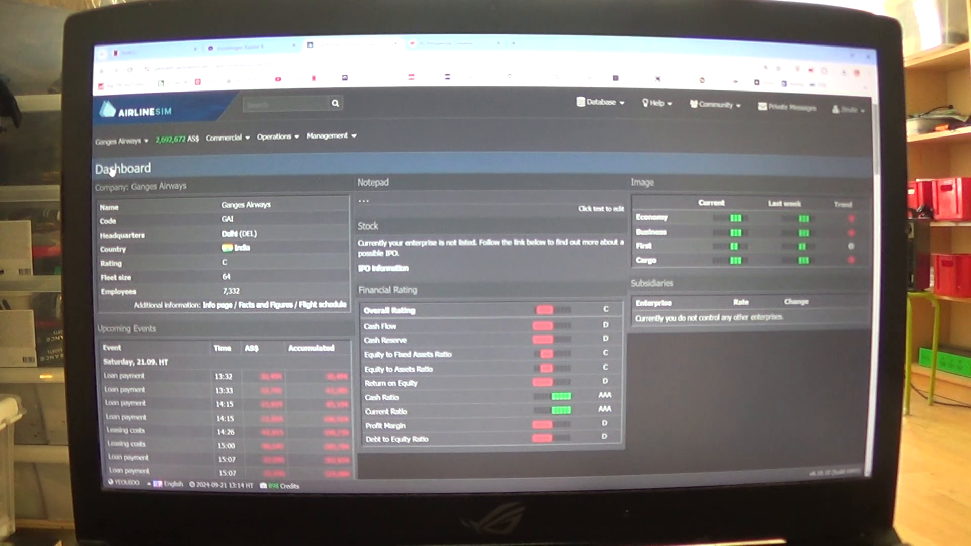